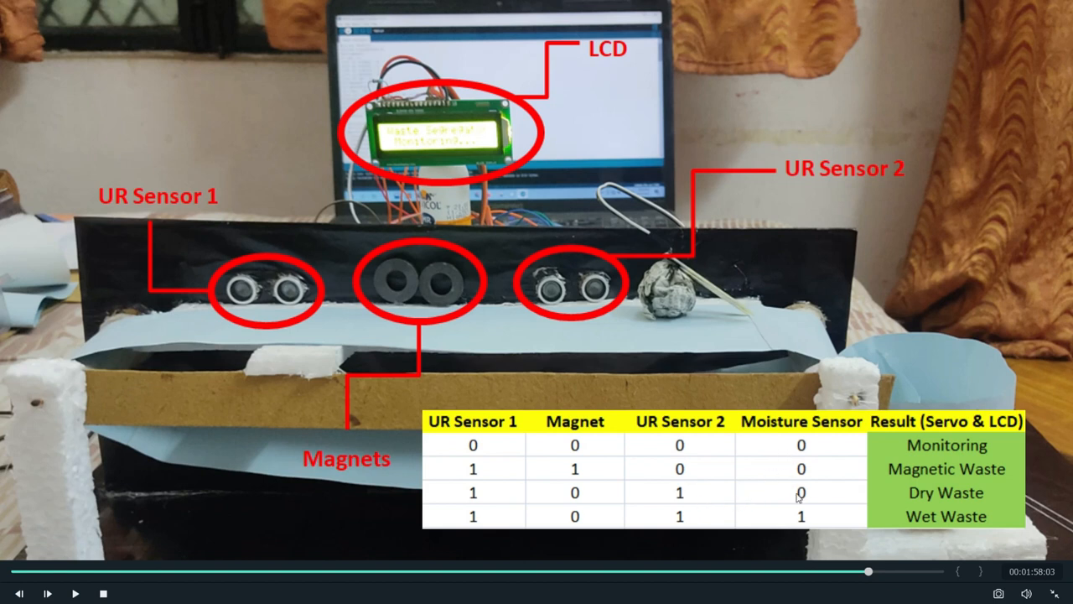
mouse_move(859, 523)
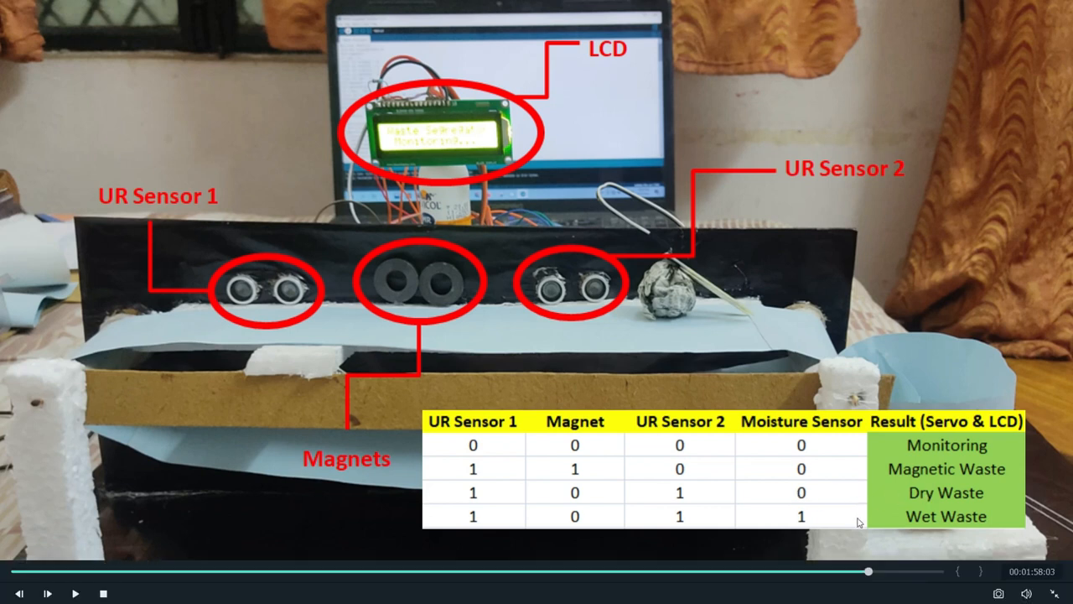
mouse_move(919, 519)
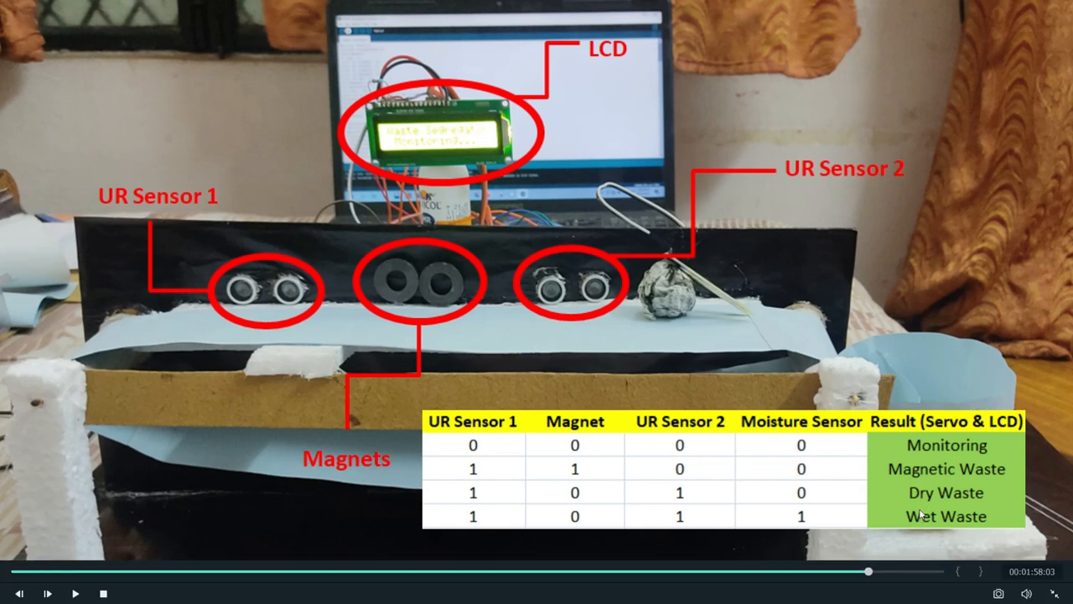
mouse_move(920, 500)
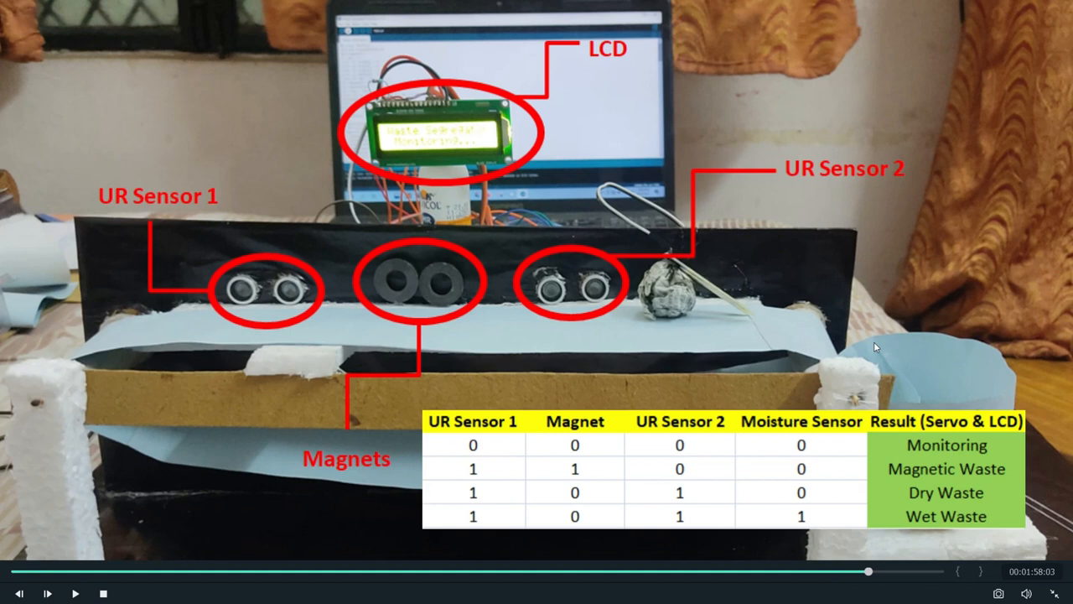
mouse_move(908, 438)
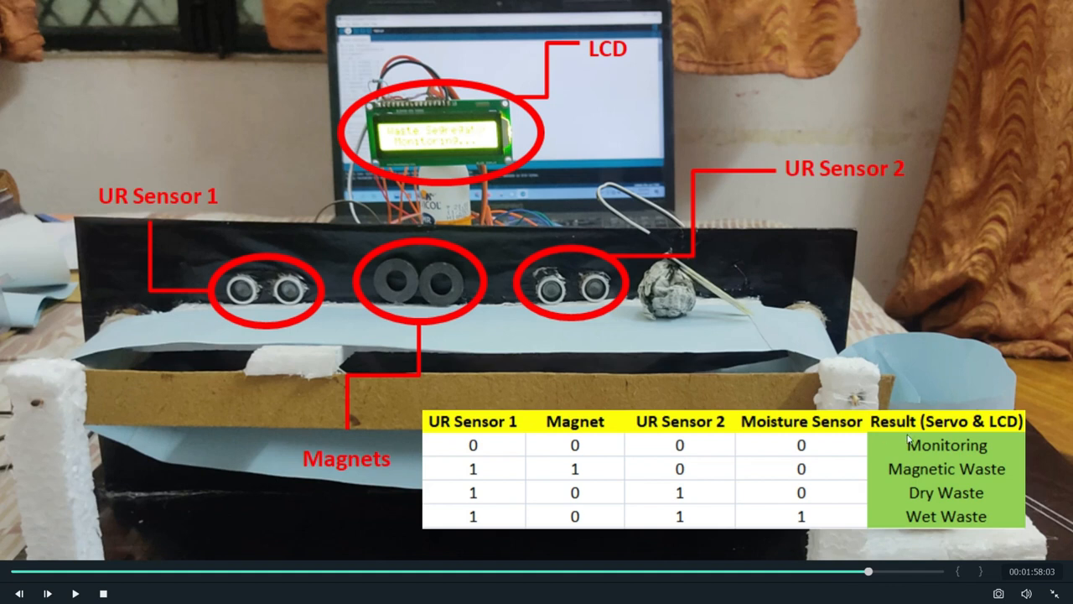
mouse_move(787, 520)
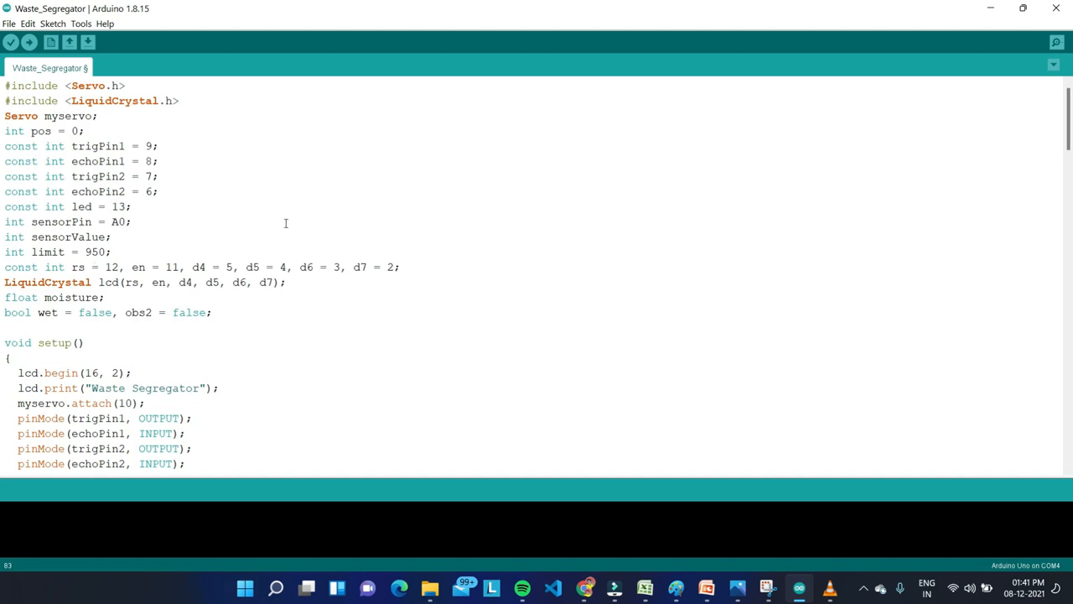
mouse_move(378, 213)
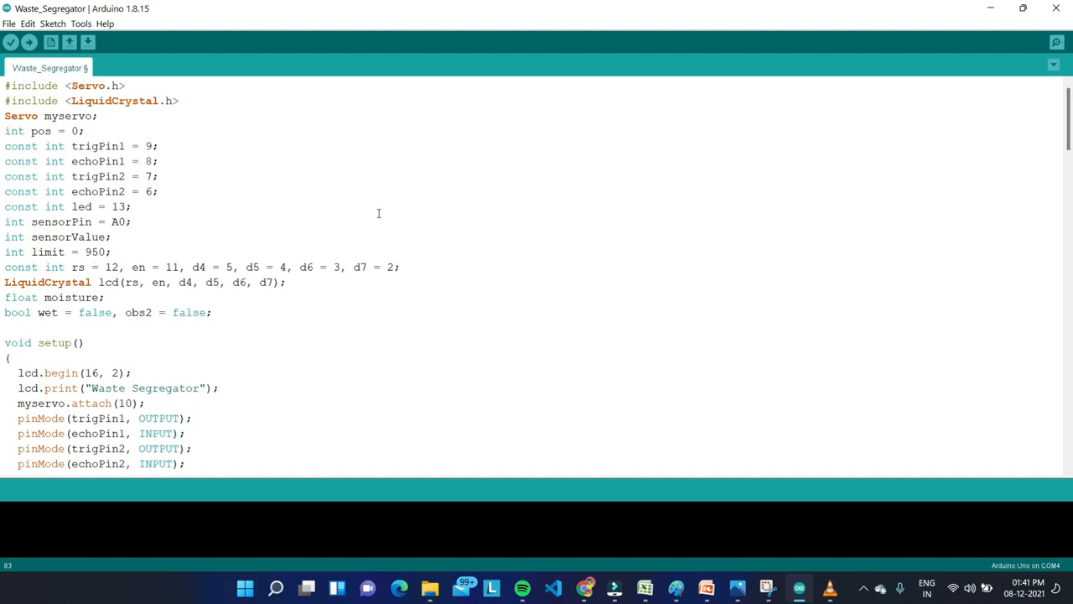
- Scroll past the declarations and setup to the printer() function and loop()
scroll("down", 3)
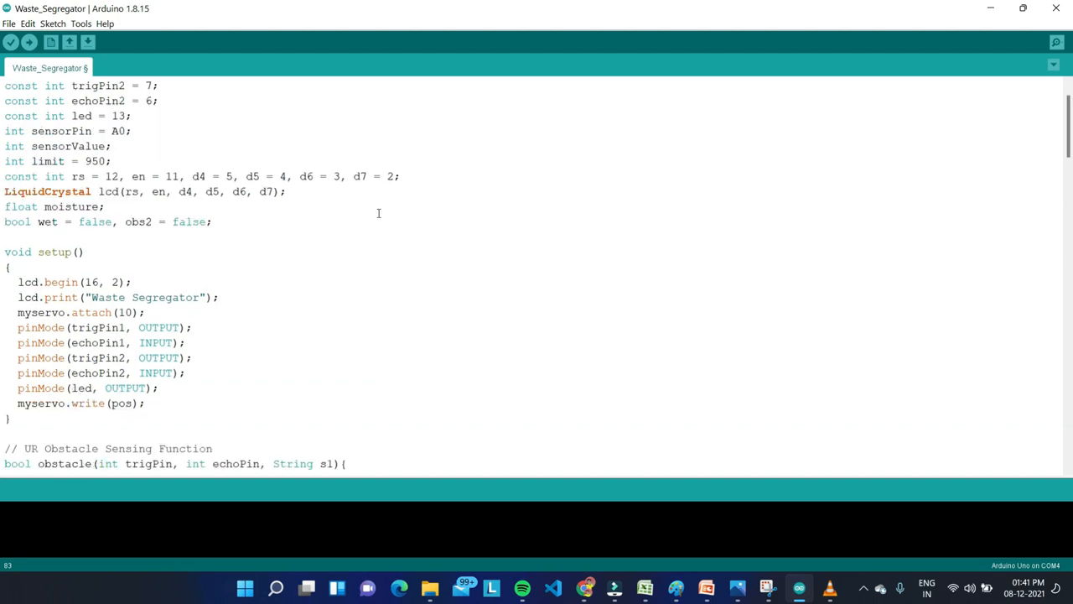
scroll("down", 3)
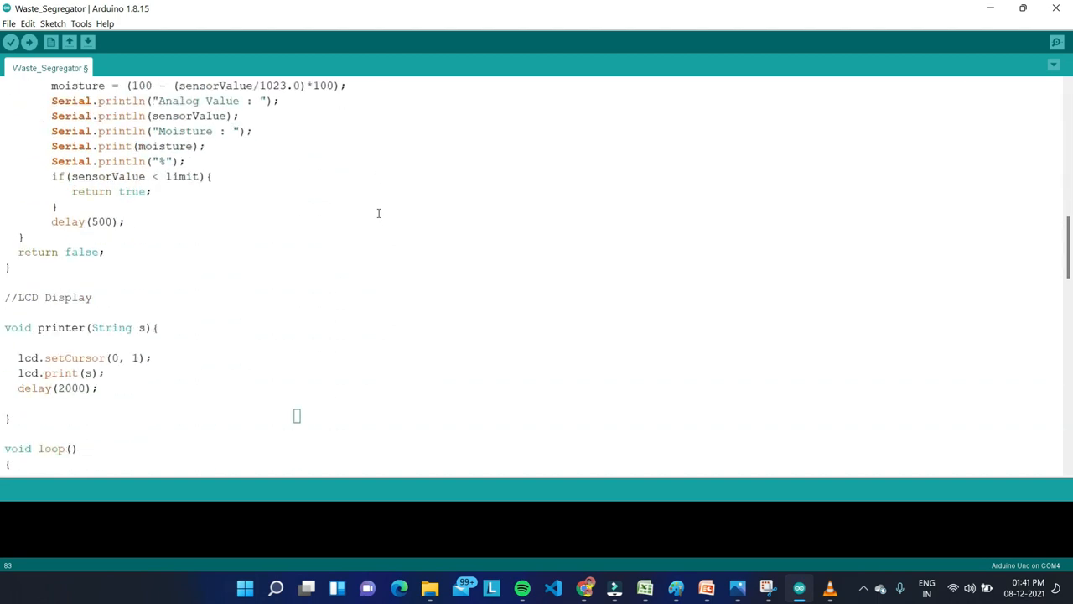
scroll("down", 3)
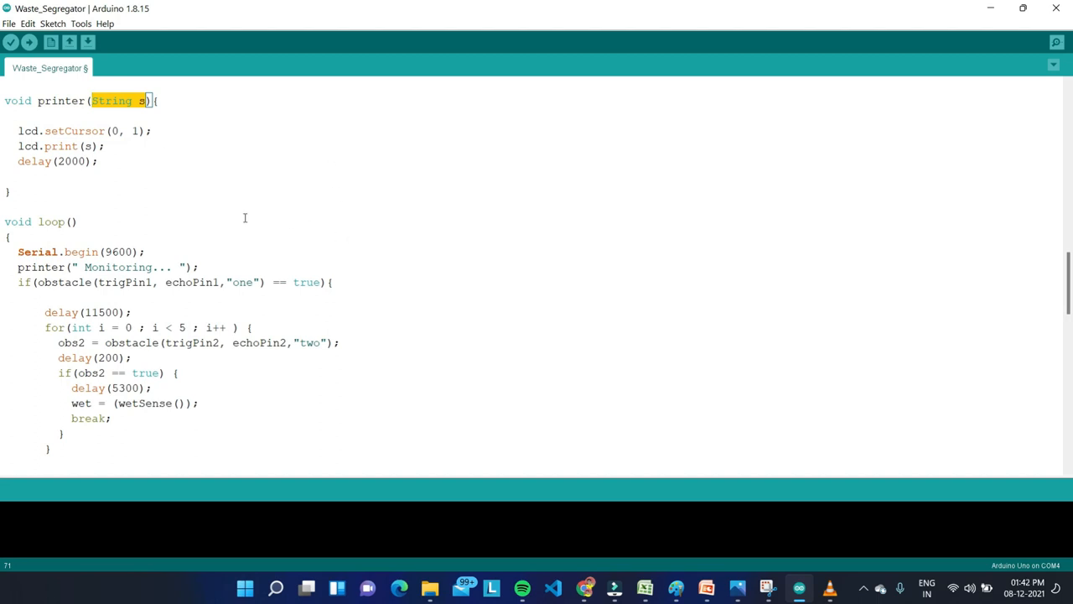
- Highlight words in loop's first obstacle check, then return to the pin constants and setup
scroll("down", 3)
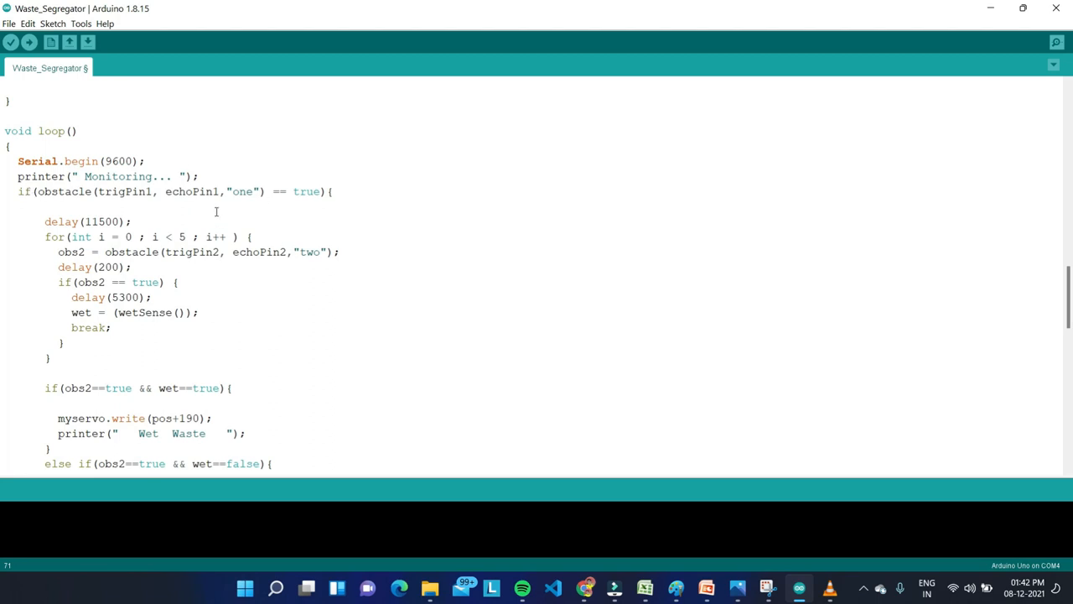
double_click(24, 191)
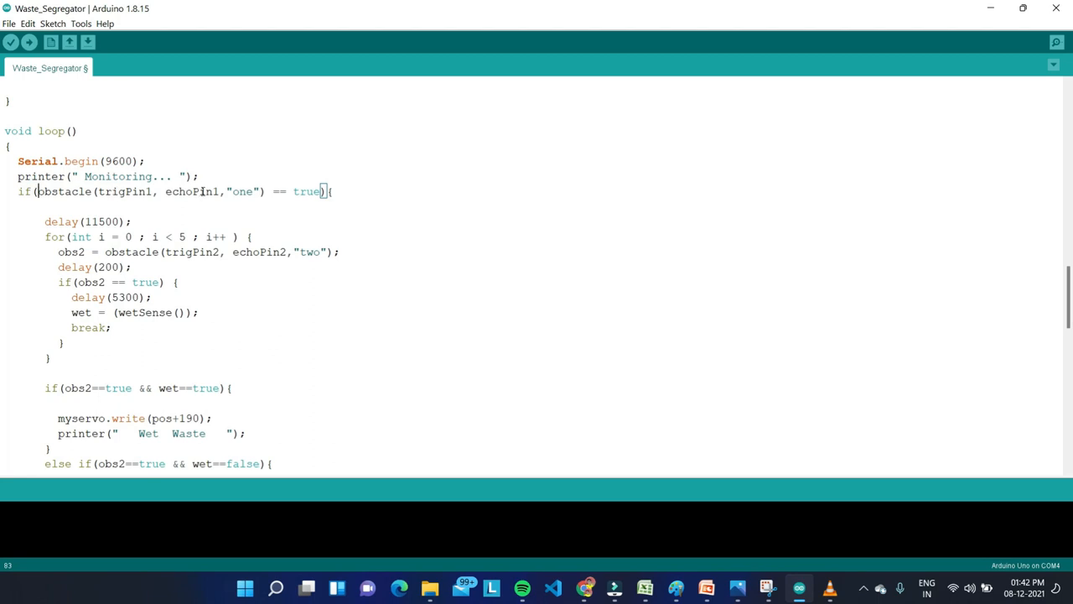
double_click(83, 191)
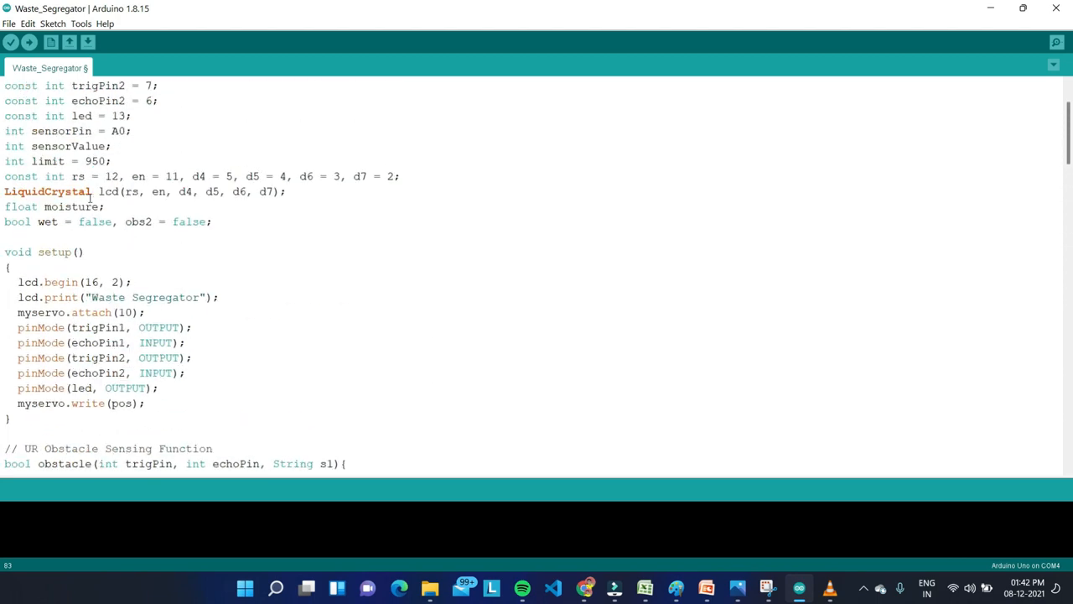
- Review the obstacle() distance check, then move down to loop's Monitoring... message
scroll("down", 3)
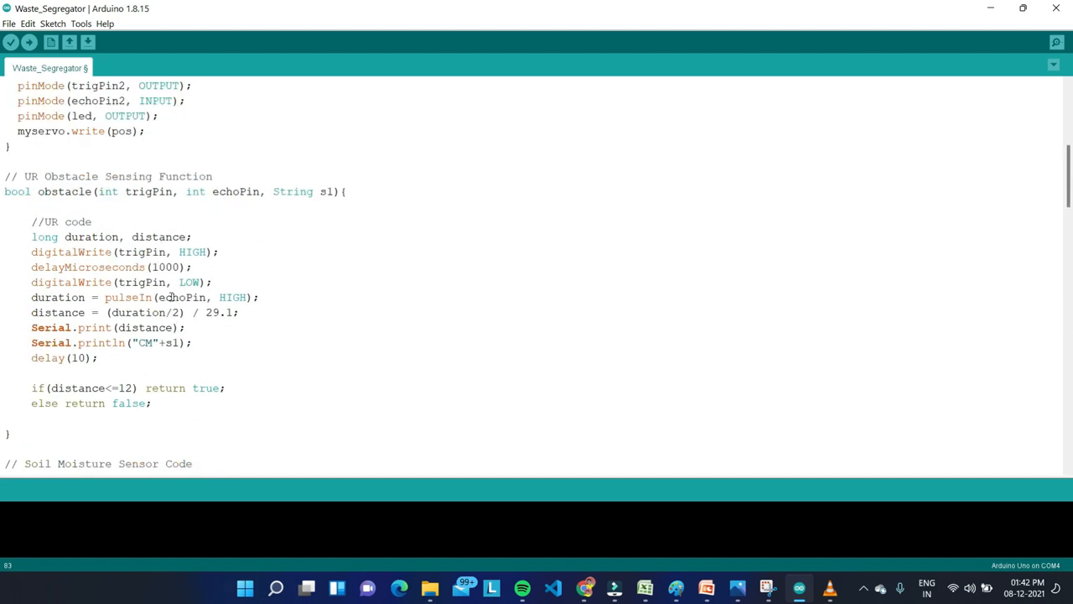
mouse_move(405, 311)
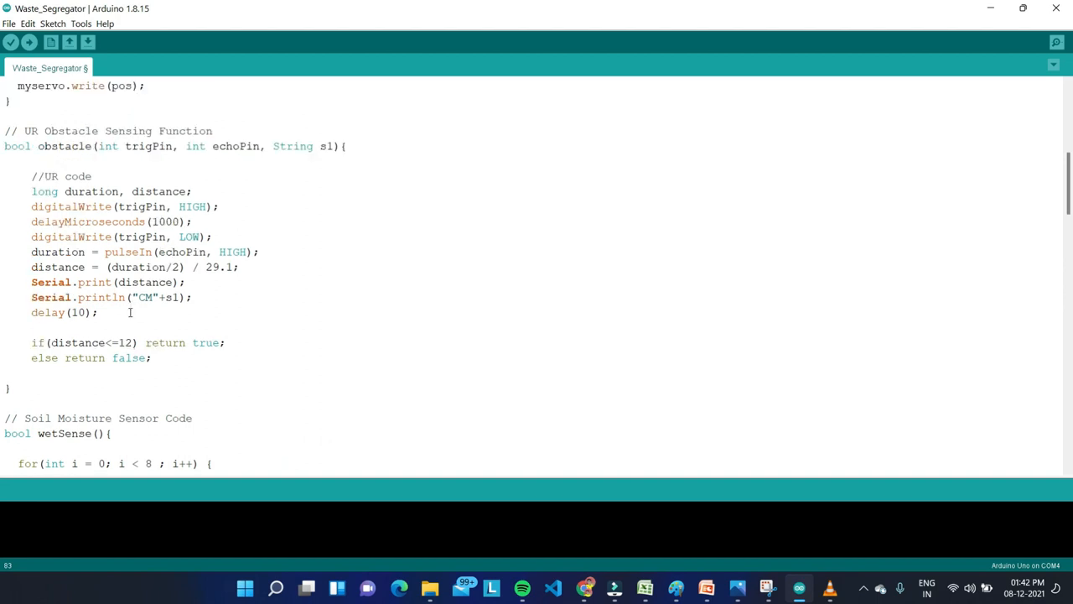
mouse_move(127, 342)
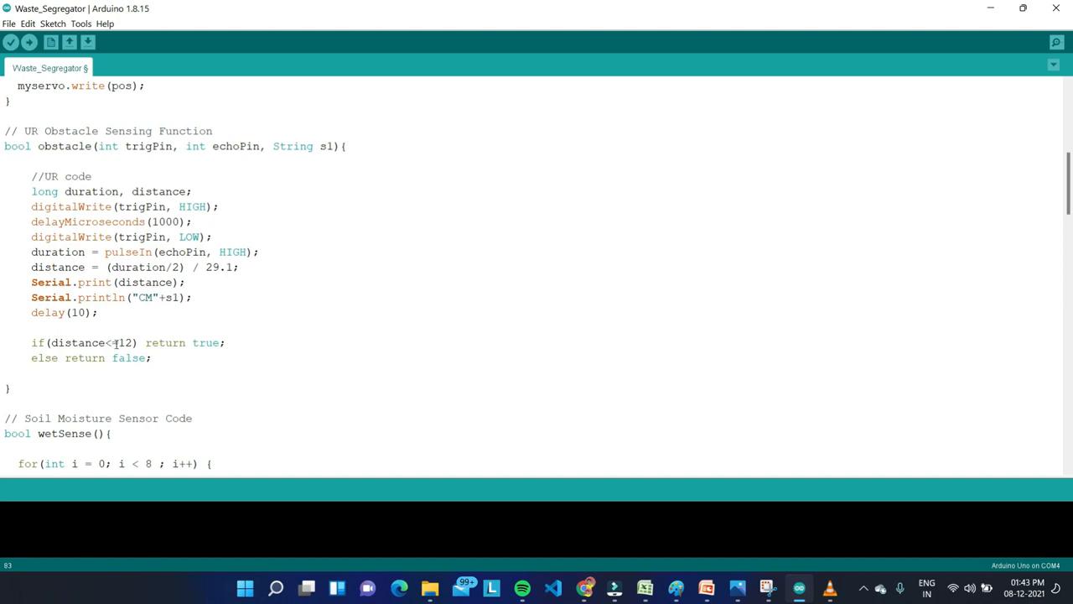
type("== true){")
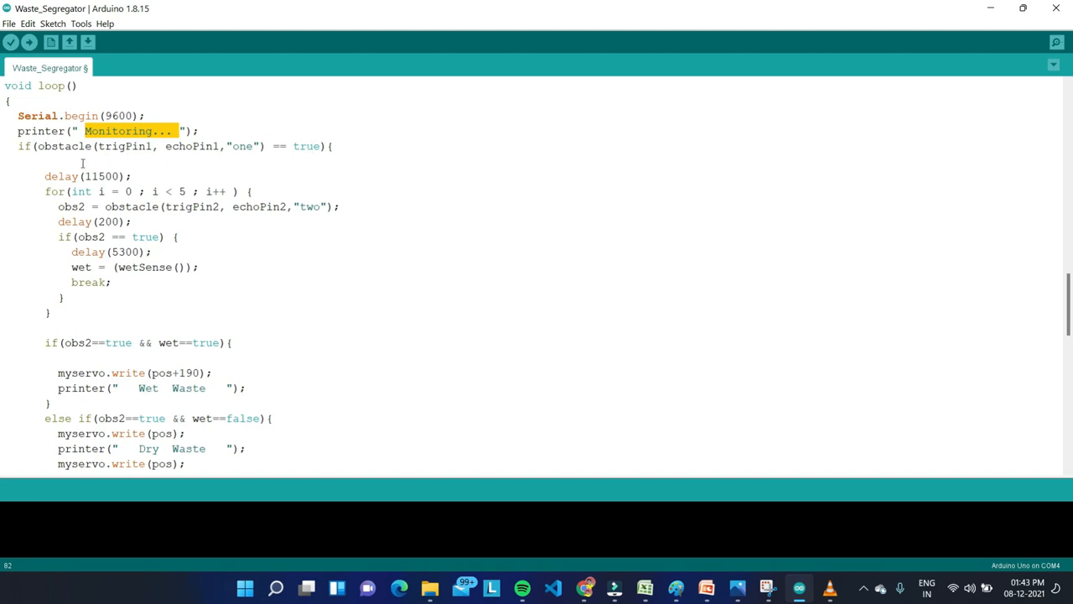
- Highlight the wetSense moisture function and the wet variable assigned in loop
scroll("down", 3)
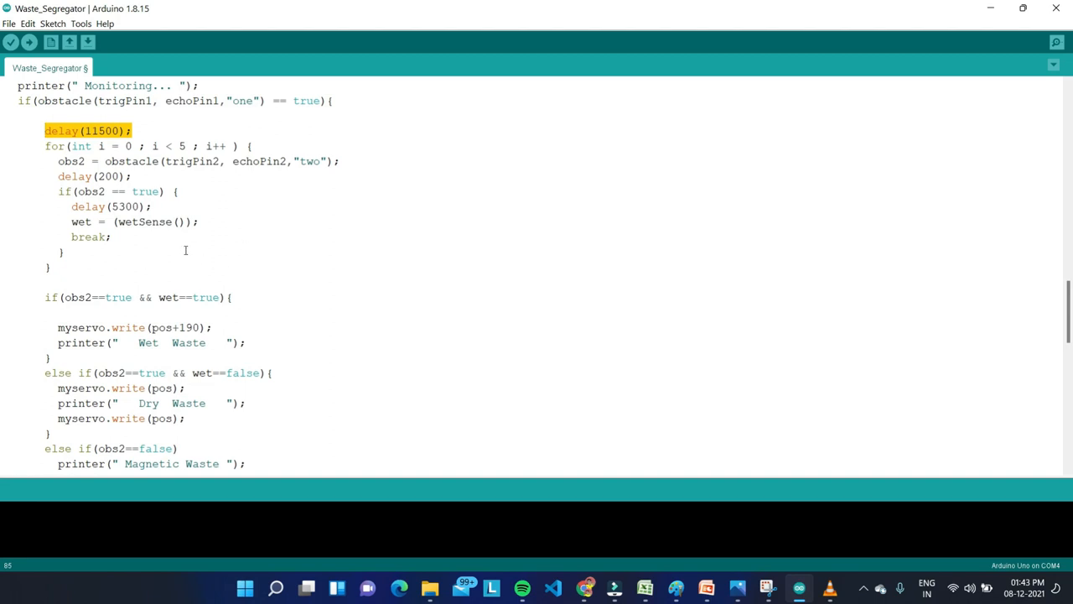
mouse_move(372, 259)
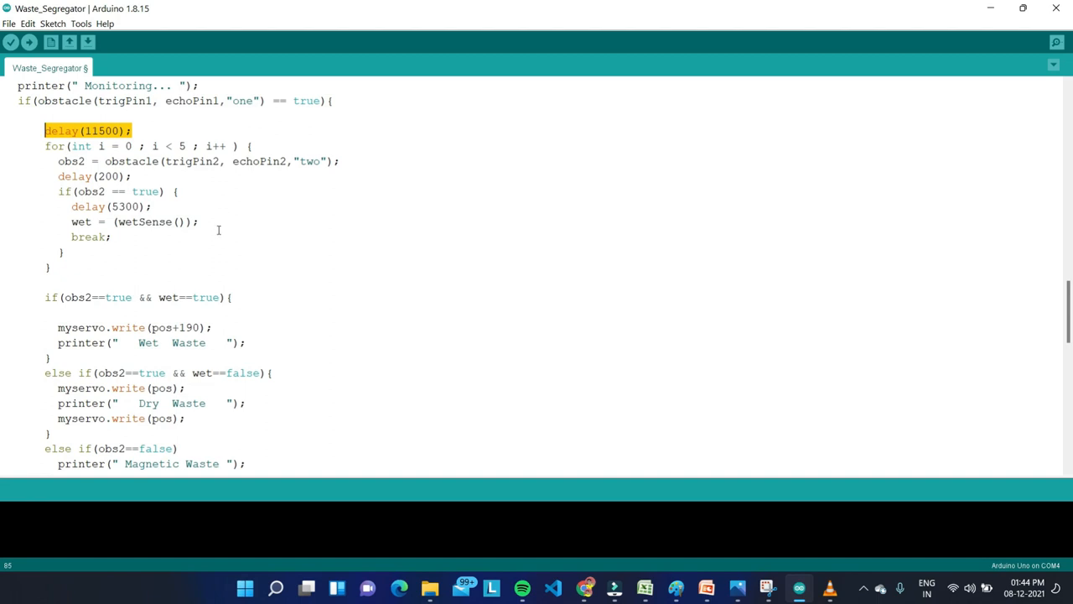
mouse_move(540, 197)
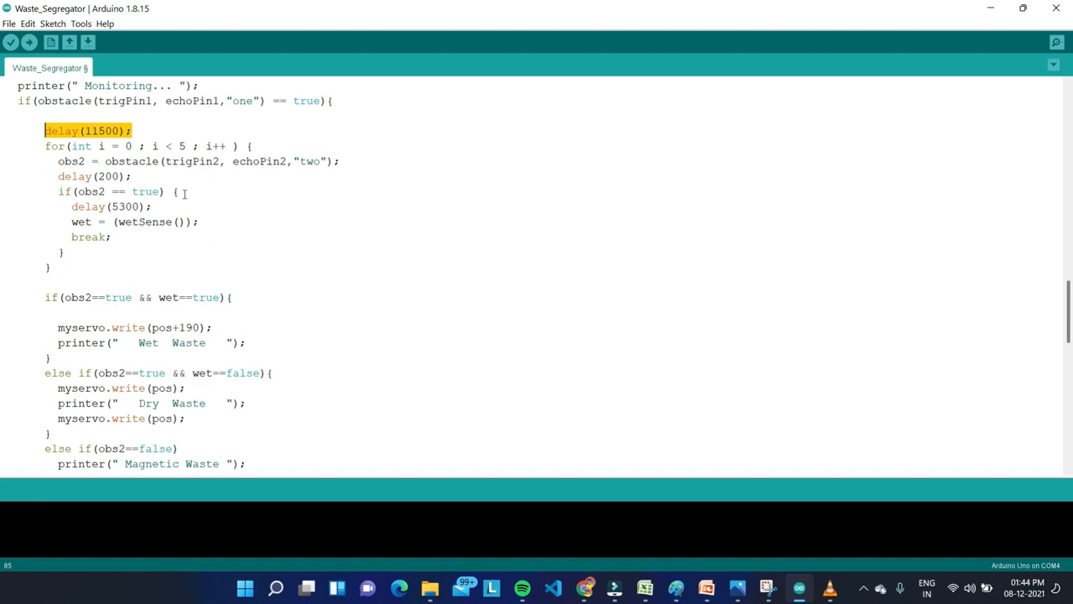
mouse_move(243, 257)
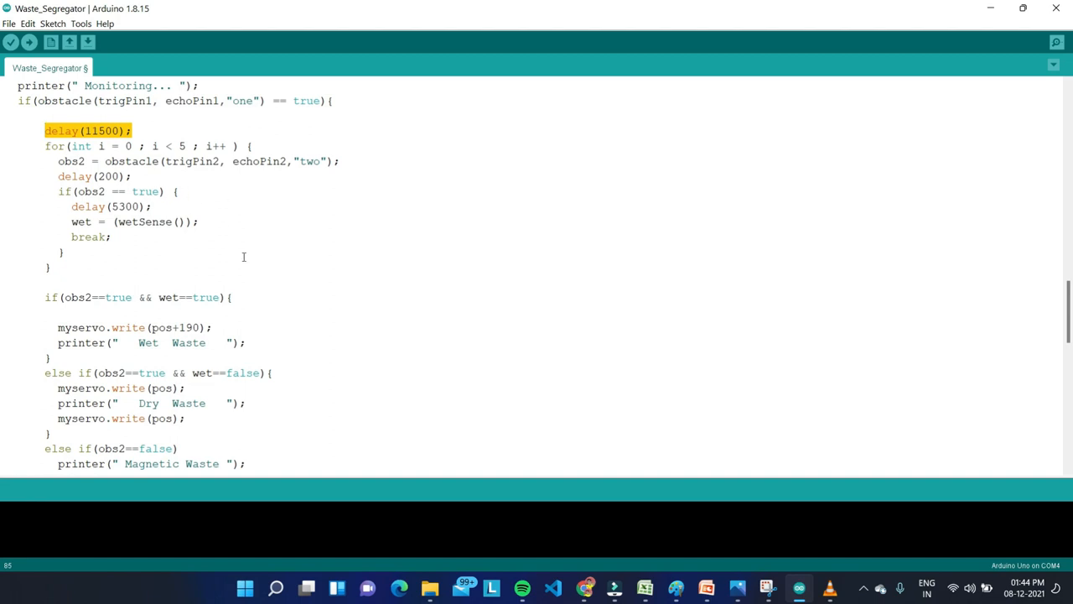
double_click(86, 206)
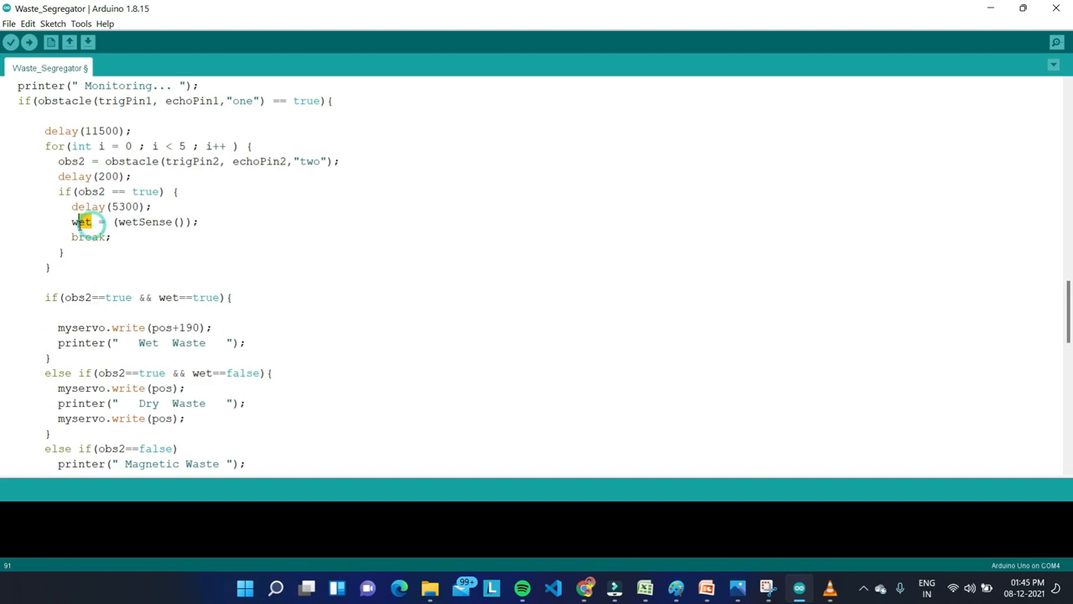
double_click(82, 221)
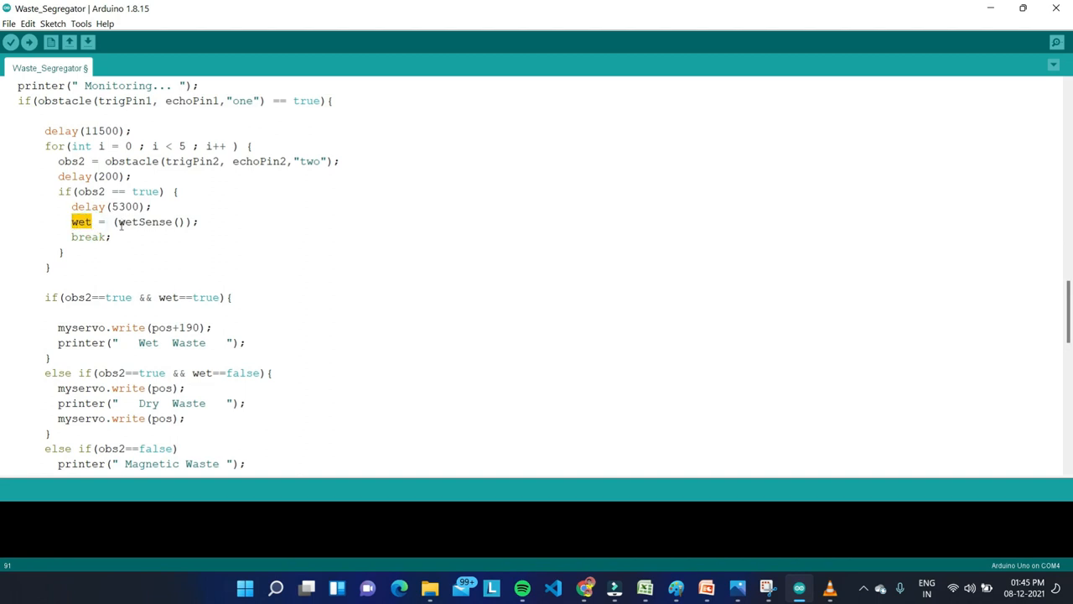
double_click(143, 222)
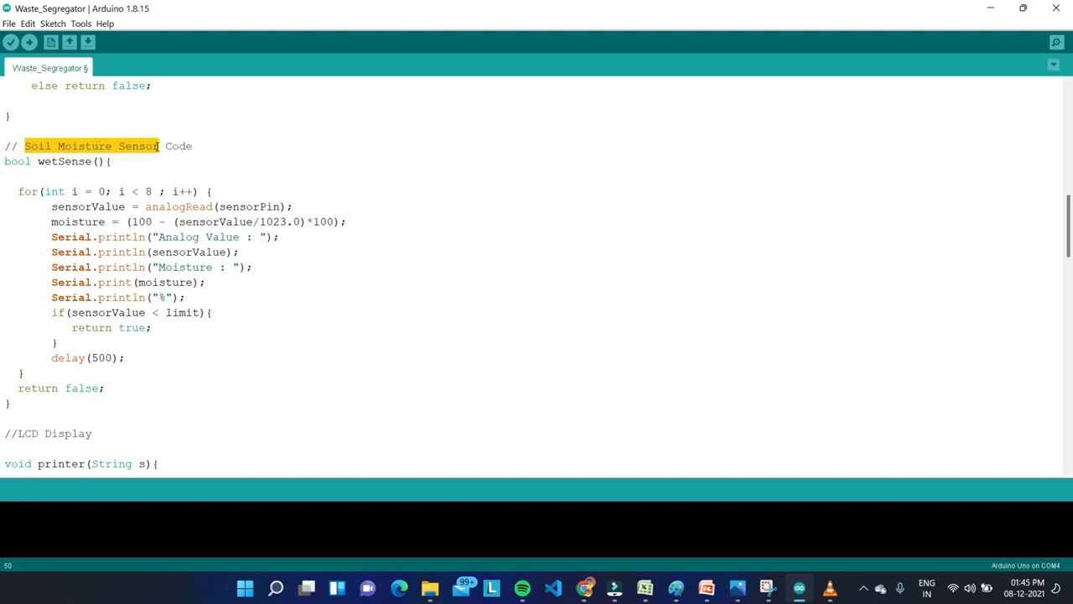
- Highlight the moisture limit of 950, then scroll down to wet's assignment in loop
left_click(160, 146)
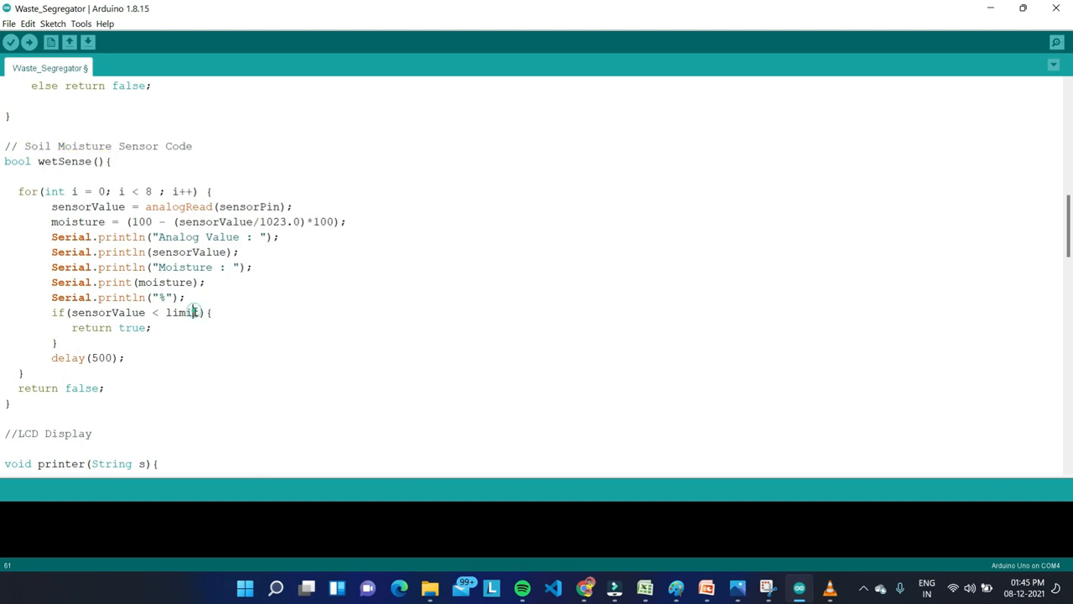
double_click(181, 312)
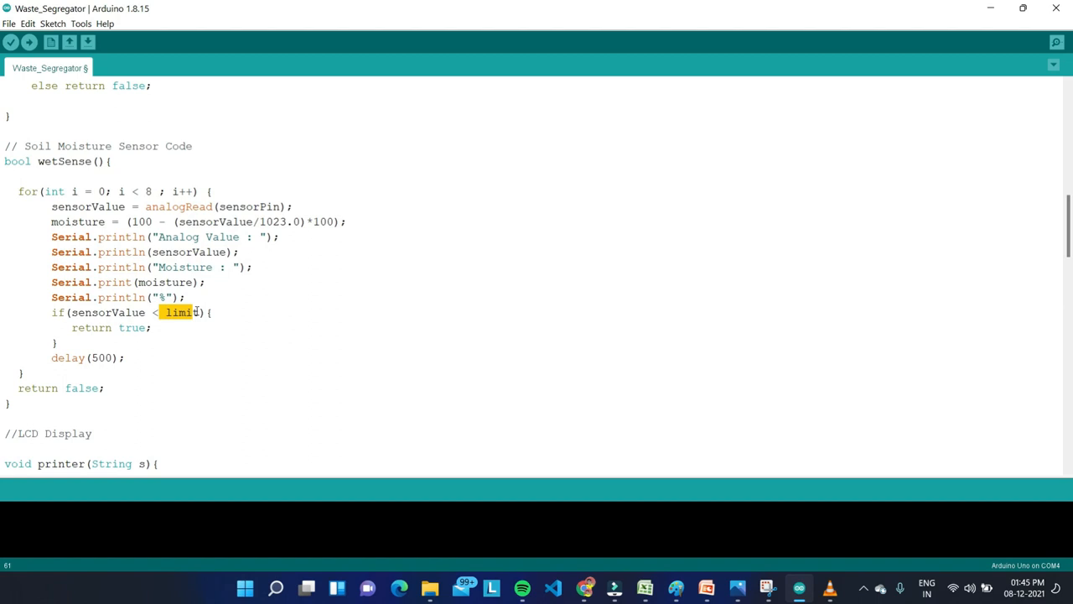
double_click(181, 312)
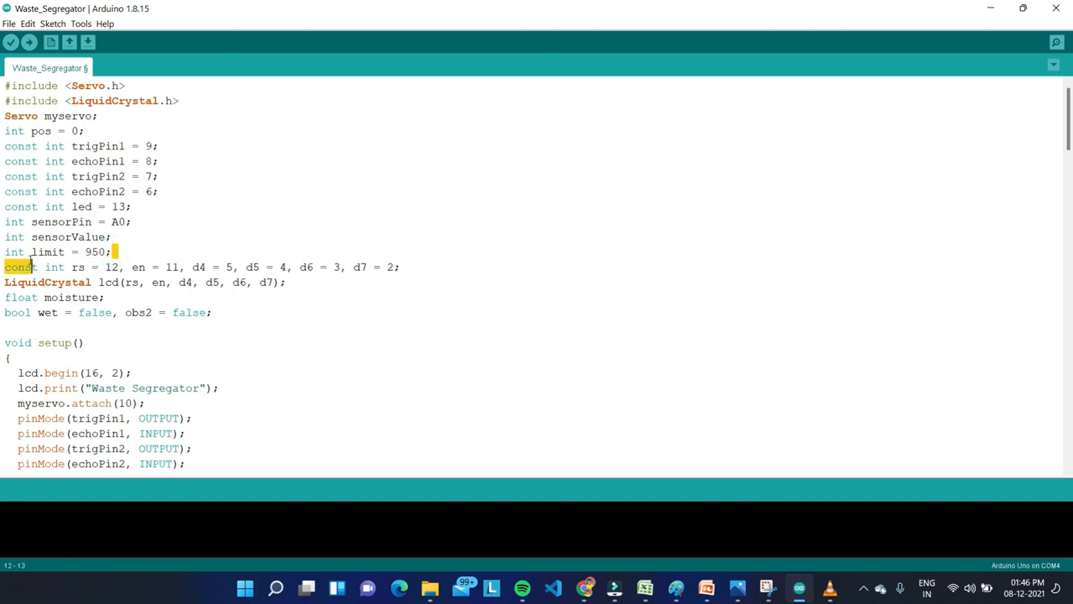
scroll("down", 3)
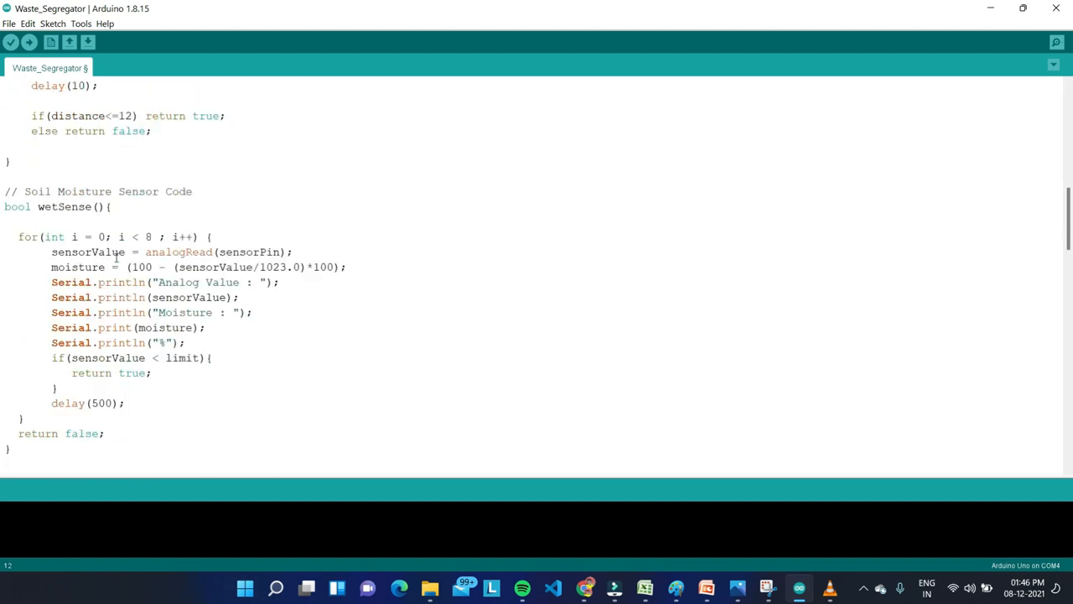
scroll("down", 3)
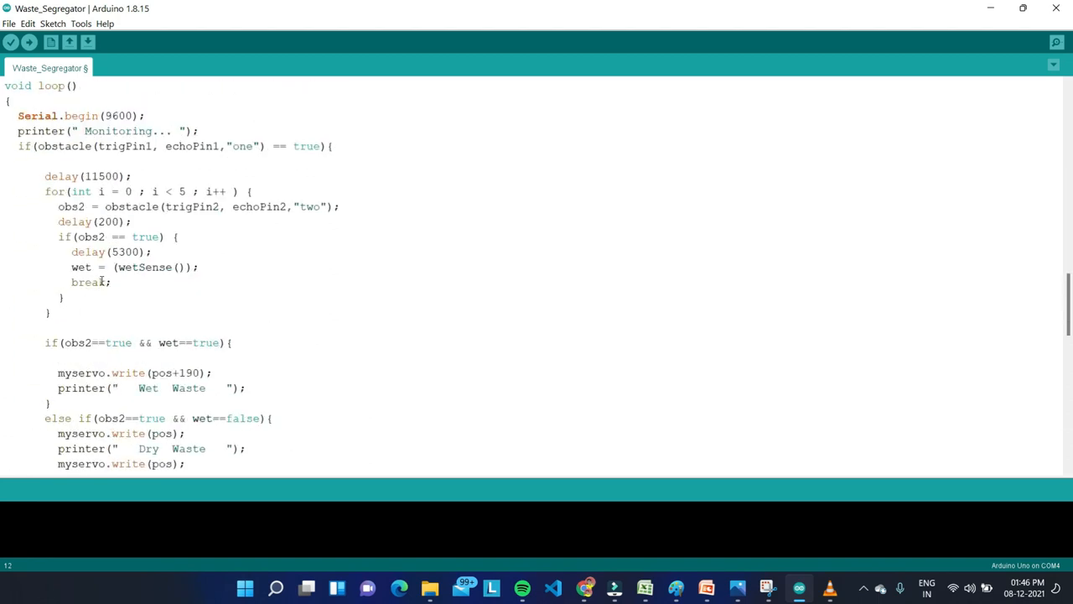
- Select the wet, dry and magnetic servo branches and highlight the wet branch's true condition
scroll("down", 3)
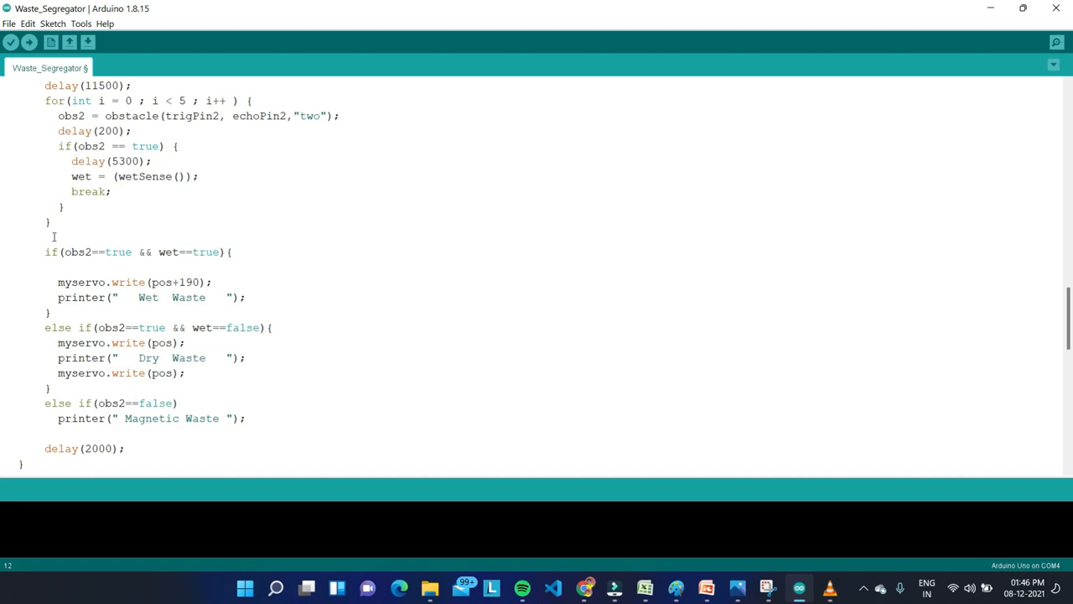
left_click_drag(45, 252, 127, 448)
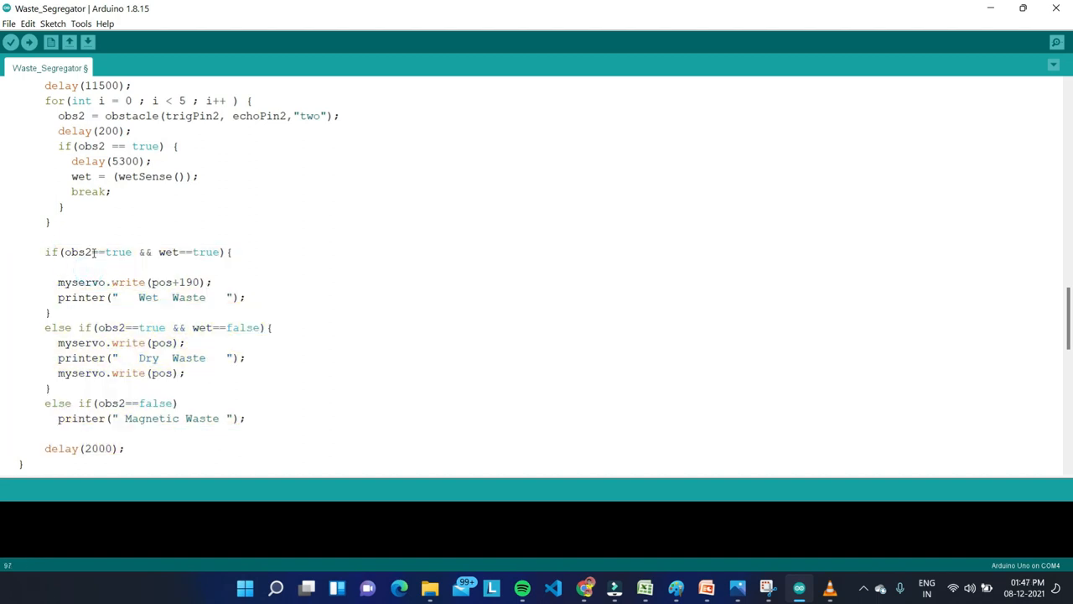
double_click(118, 251)
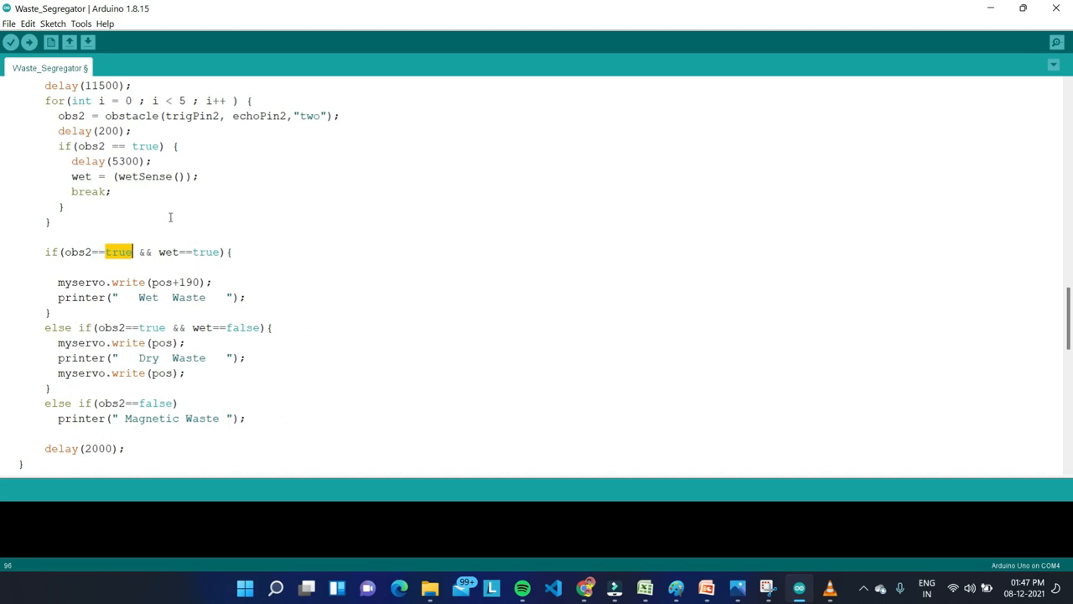
mouse_move(157, 251)
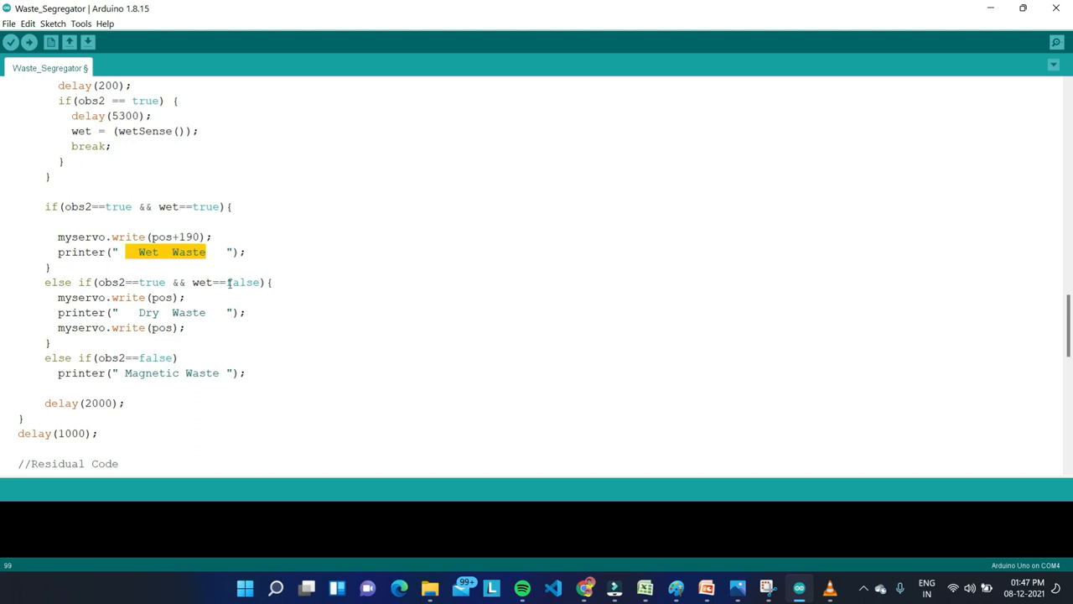
- Highlight 'pos' in the dry-waste branch, then return to the start of loop()
double_click(149, 282)
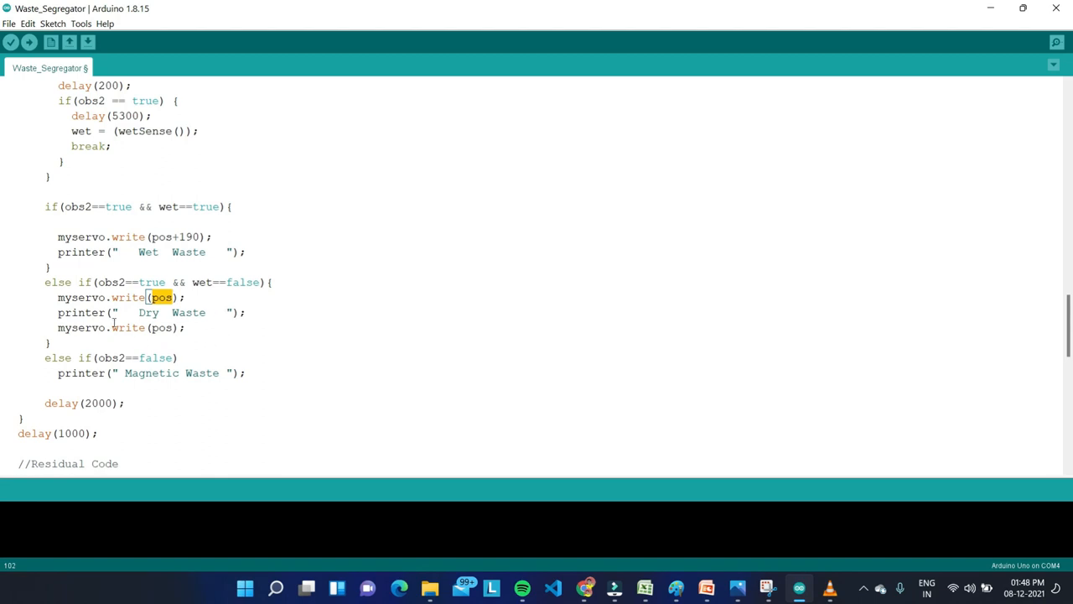
scroll("down", 3)
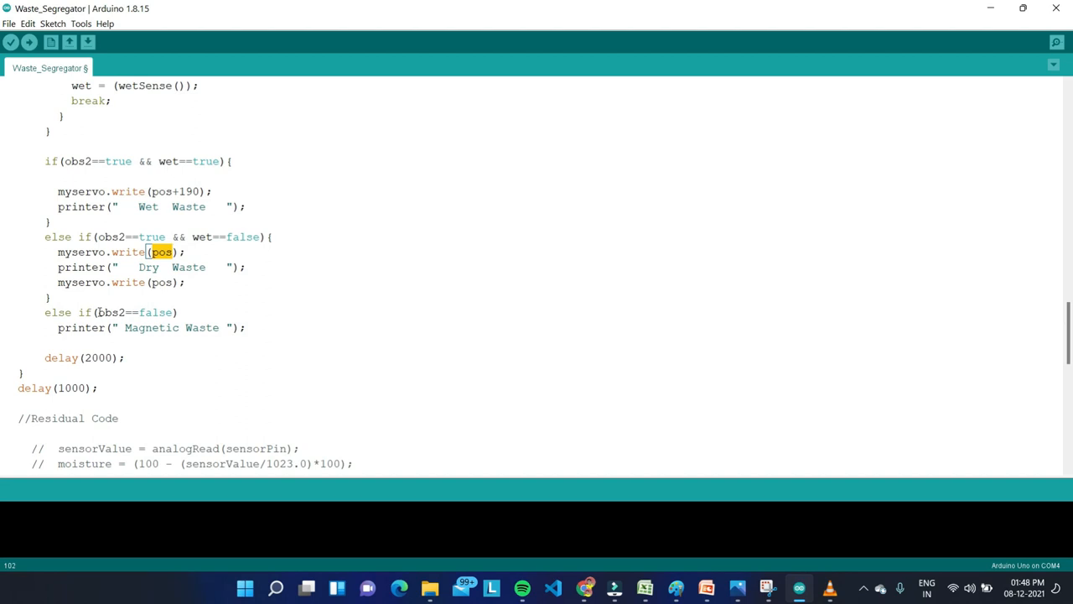
scroll("up", 3)
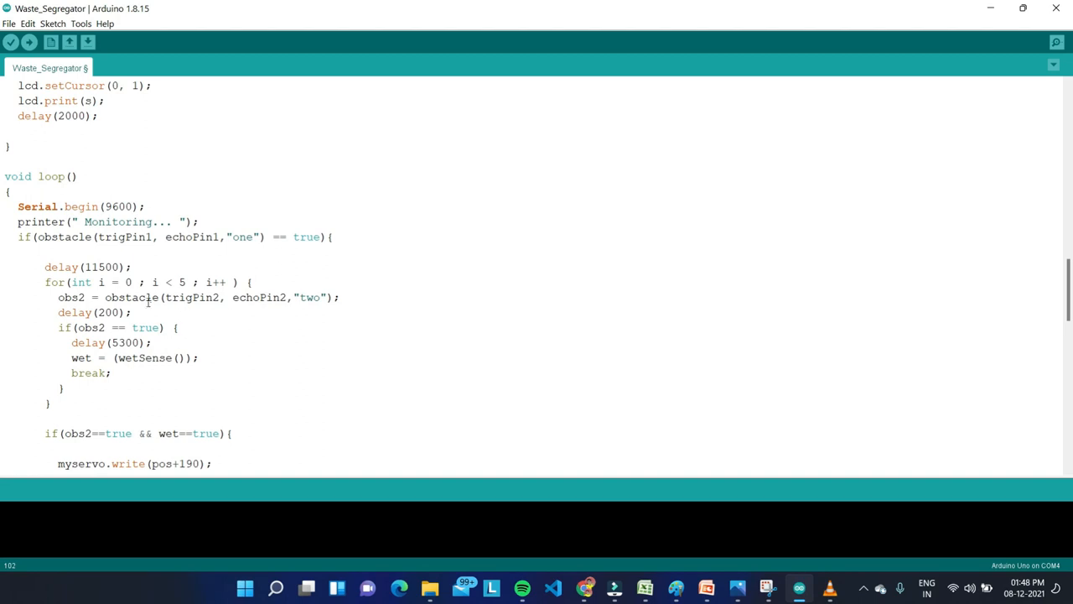
- Examine the delay(2000), then settle on the five-try sensor check and servo branches
scroll("down", 3)
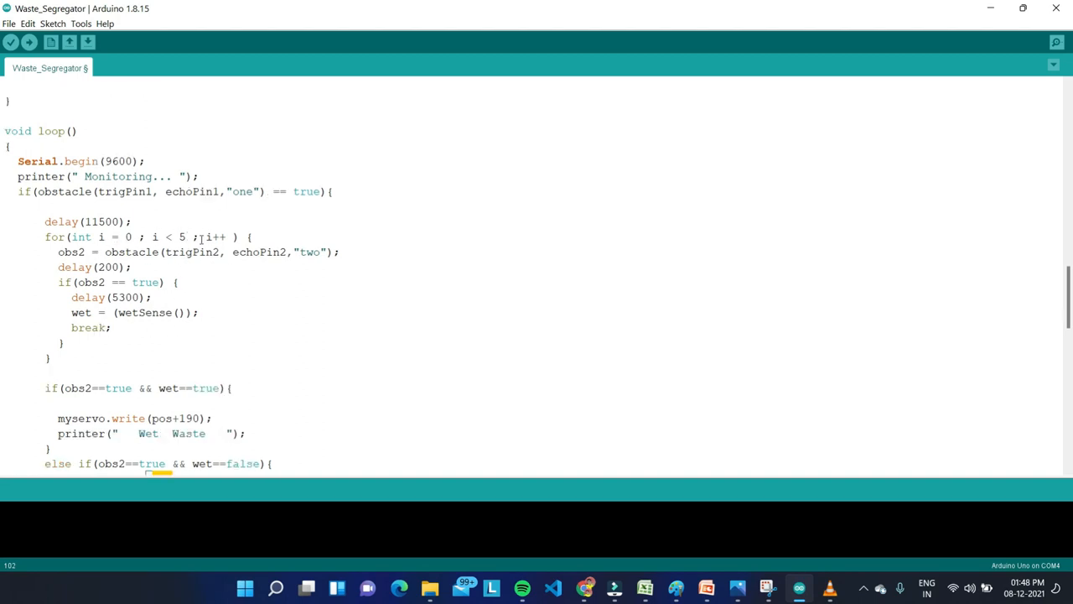
scroll("down", 3)
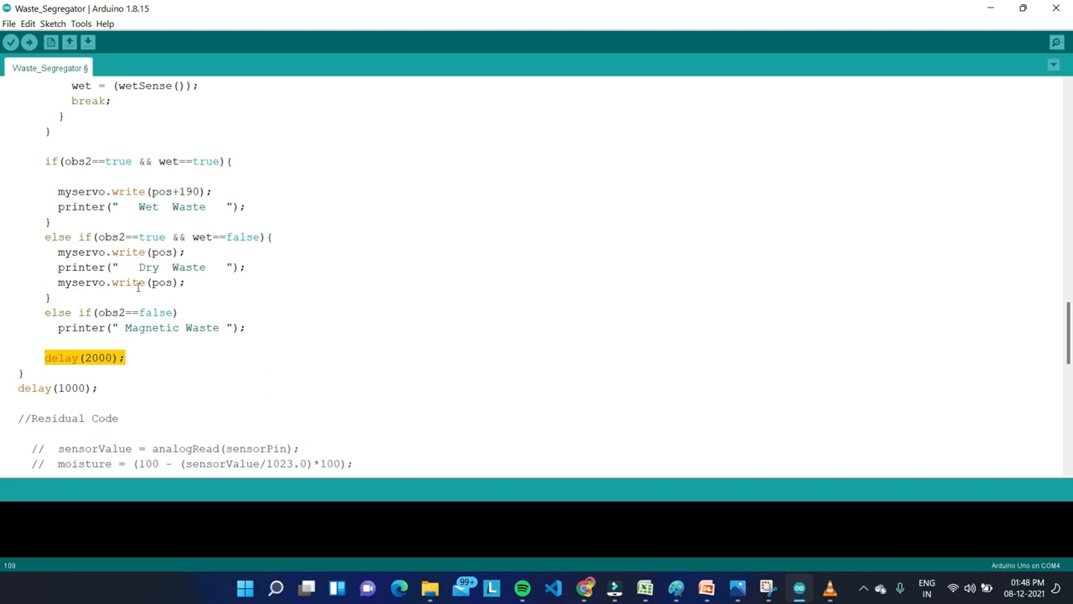
mouse_move(210, 237)
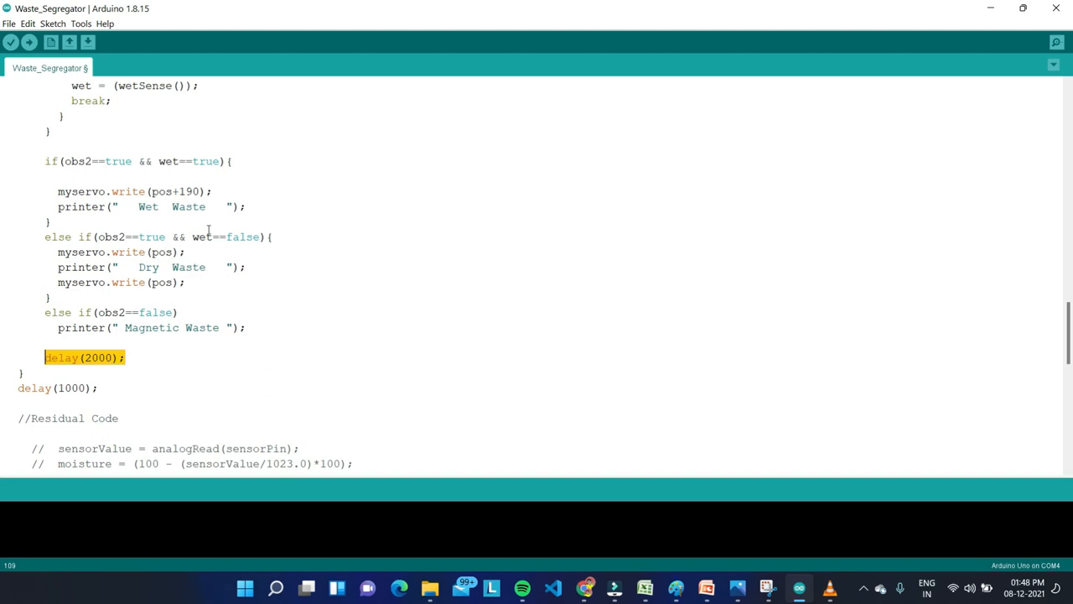
mouse_move(388, 167)
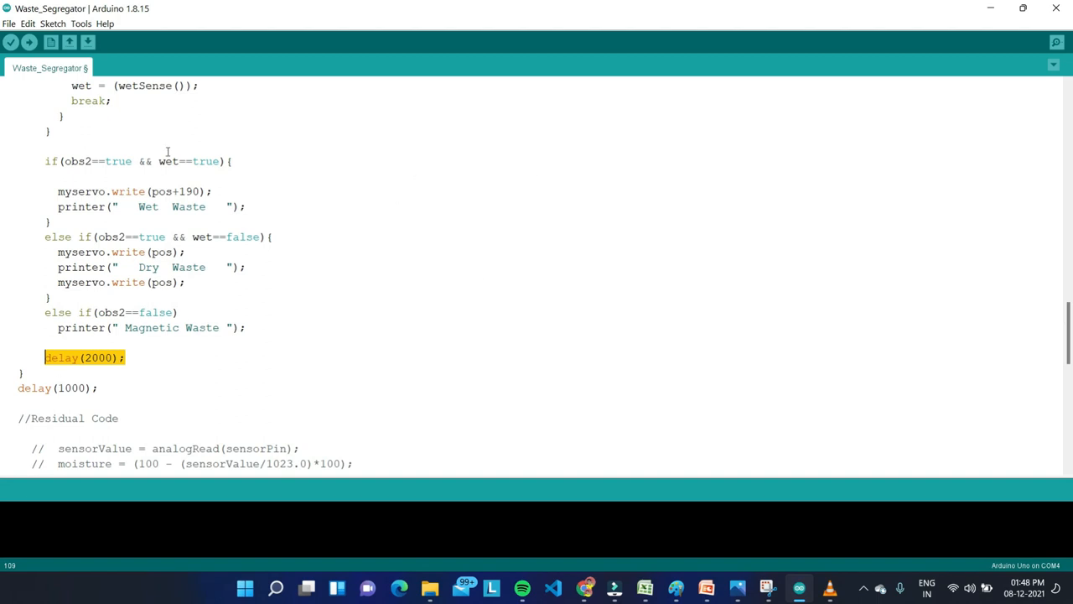
scroll("up", 3)
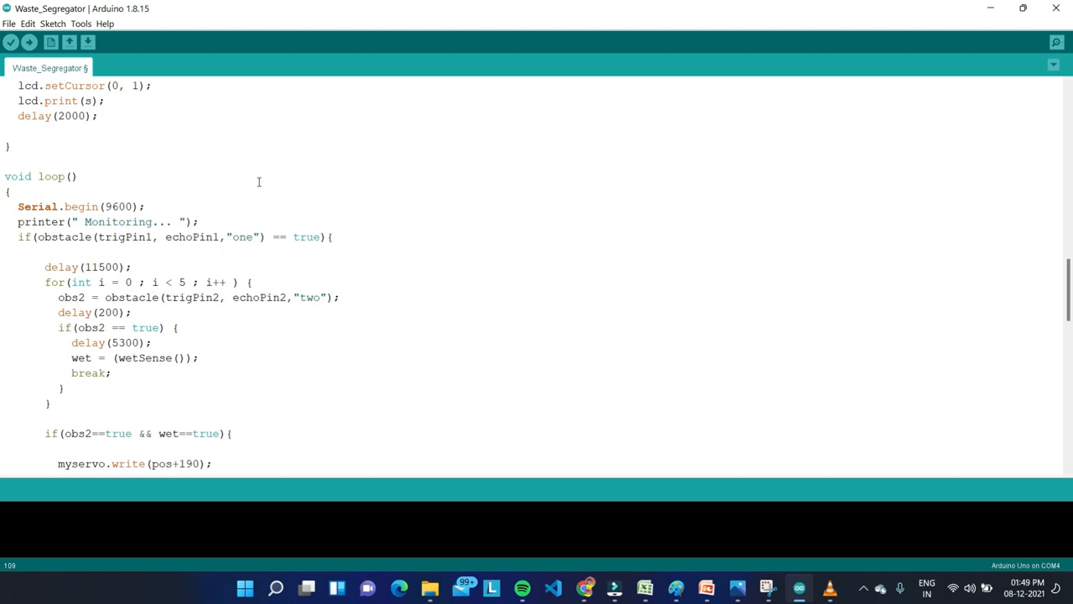
scroll("down", 3)
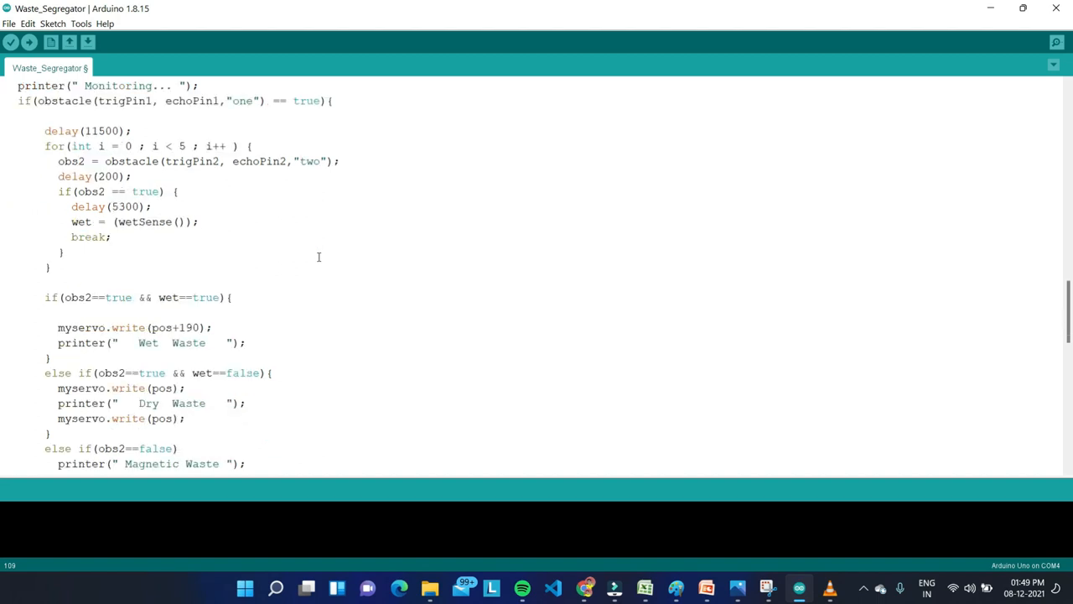